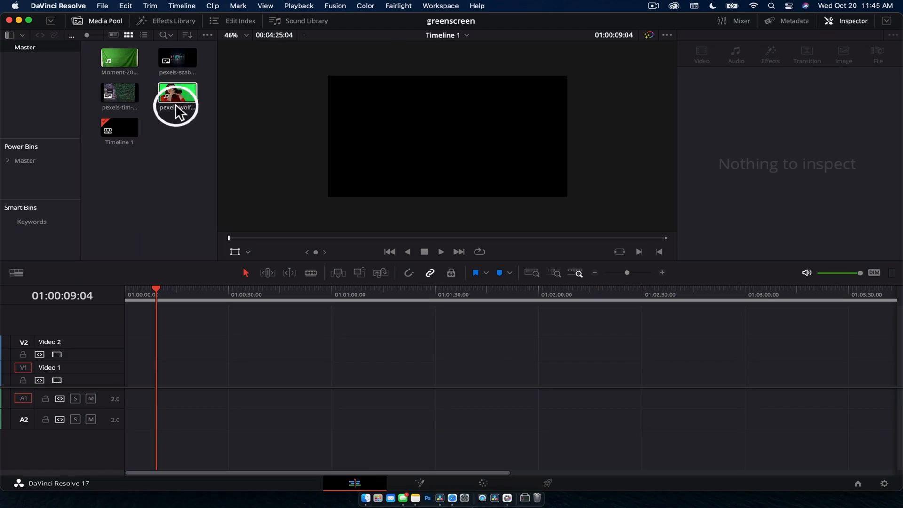
Step: Place the woman's green-screen clip on the timeline and show its 3D Keyer overlay and effect settings
left_click_drag(177, 92, 138, 371)
type("3d")
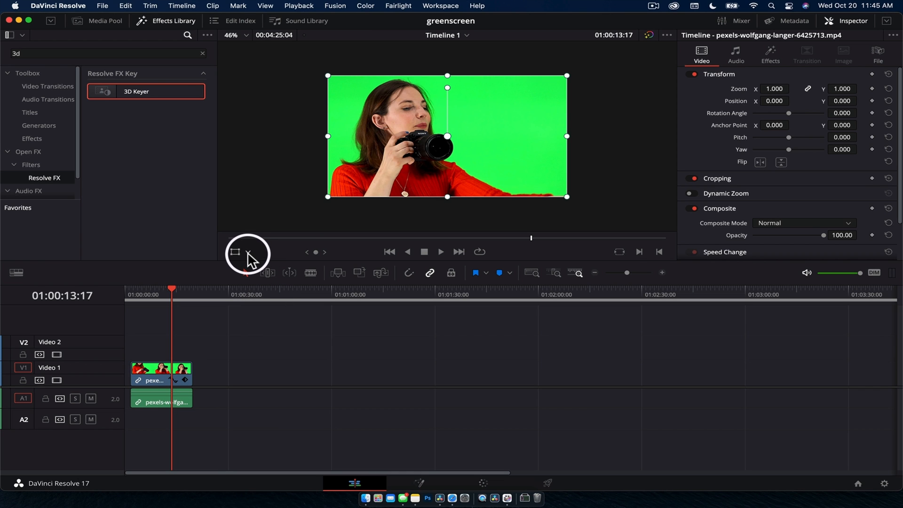
left_click(261, 254)
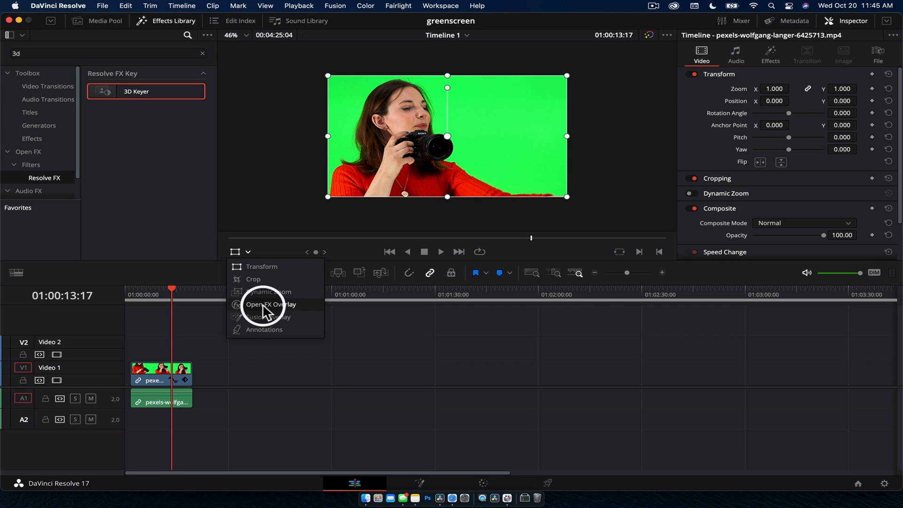
left_click(271, 304)
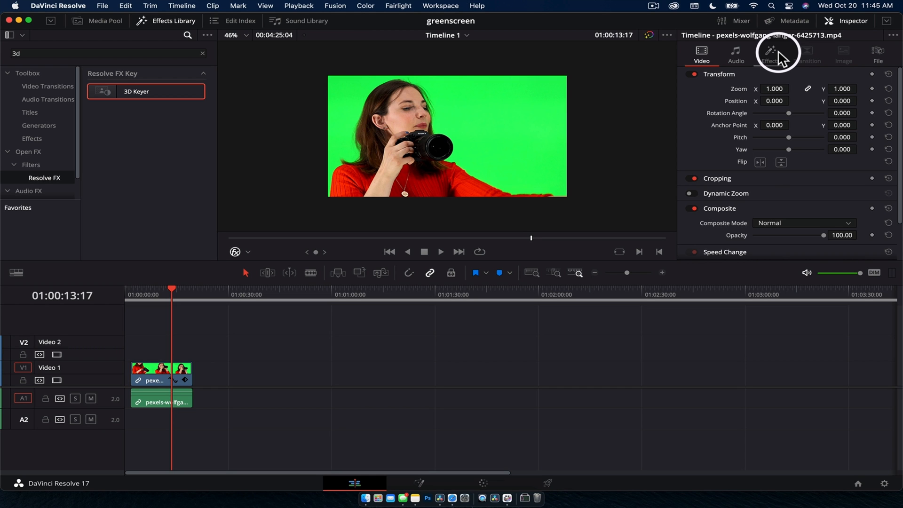
left_click(769, 54)
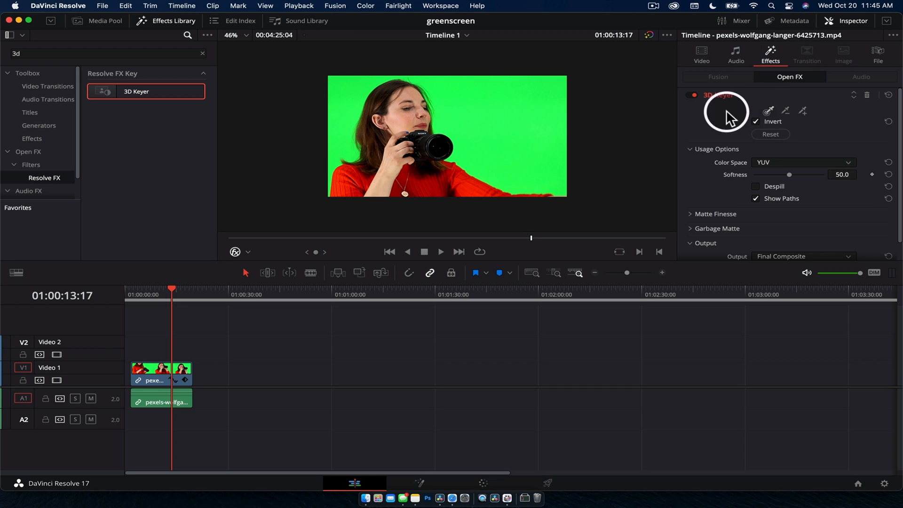
Step: Put the ivy-wall photo on Video 1 beneath the woman and raise its Zoom to 2.03
left_click(104, 21)
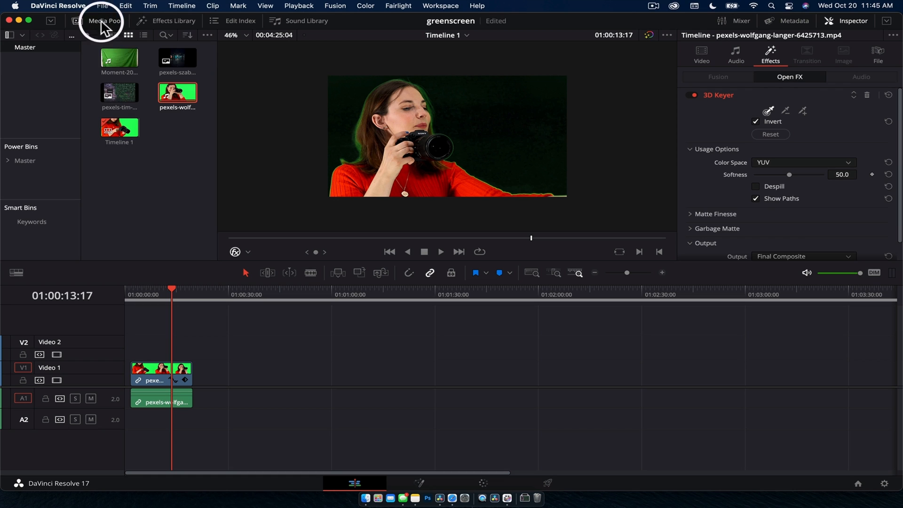
left_click(118, 93)
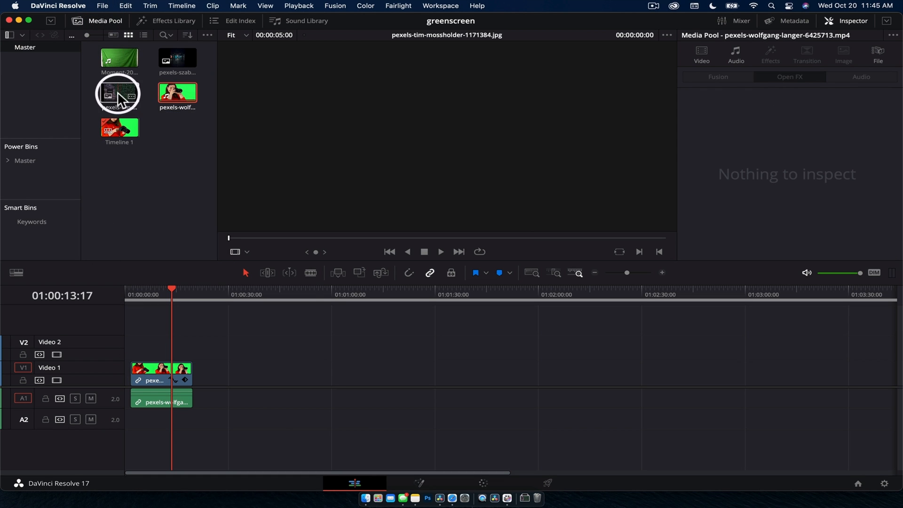
left_click_drag(118, 93, 179, 369)
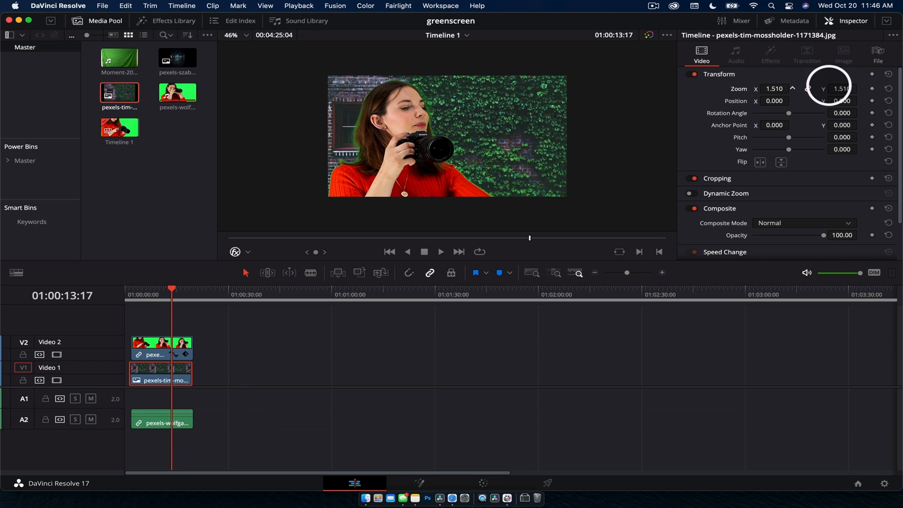
left_click_drag(774, 88, 785, 88)
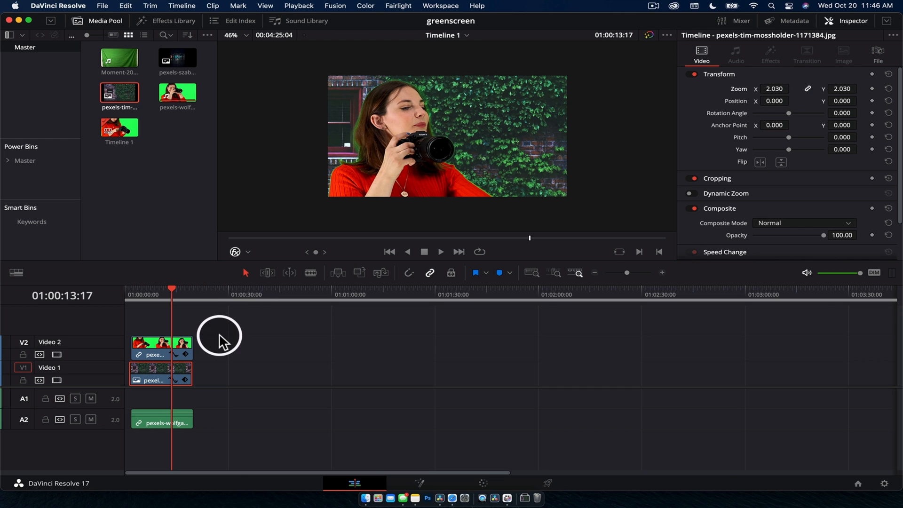
mouse_move(168, 229)
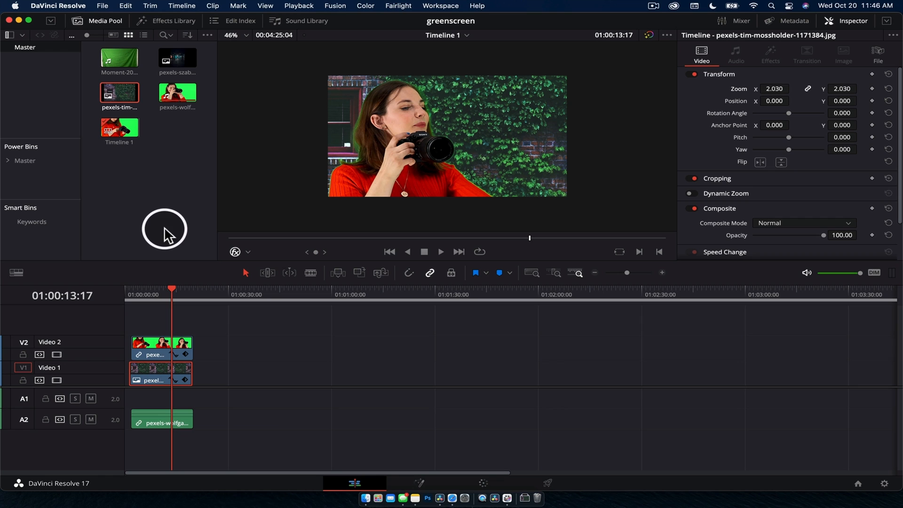
mouse_move(122, 62)
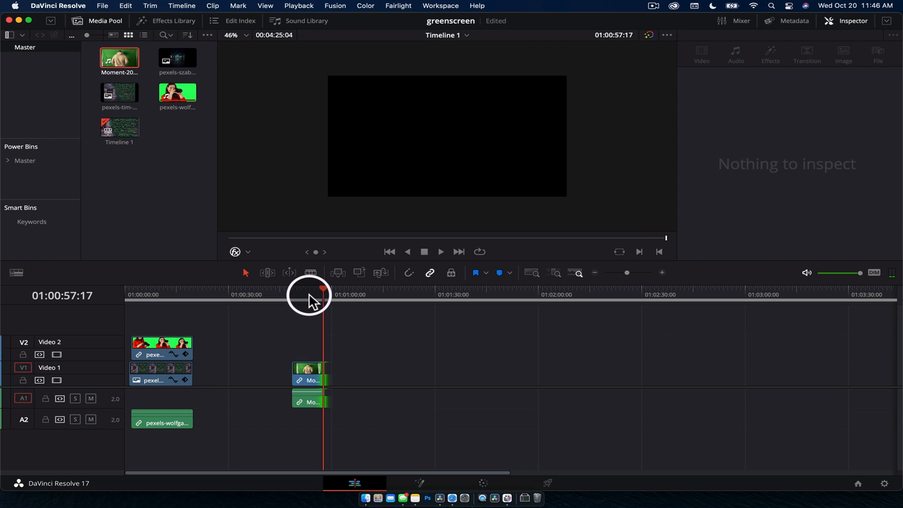
Step: Take the man's clip into Fusion and add a Delta Keyer node found by searching 'delta'
left_click(308, 372)
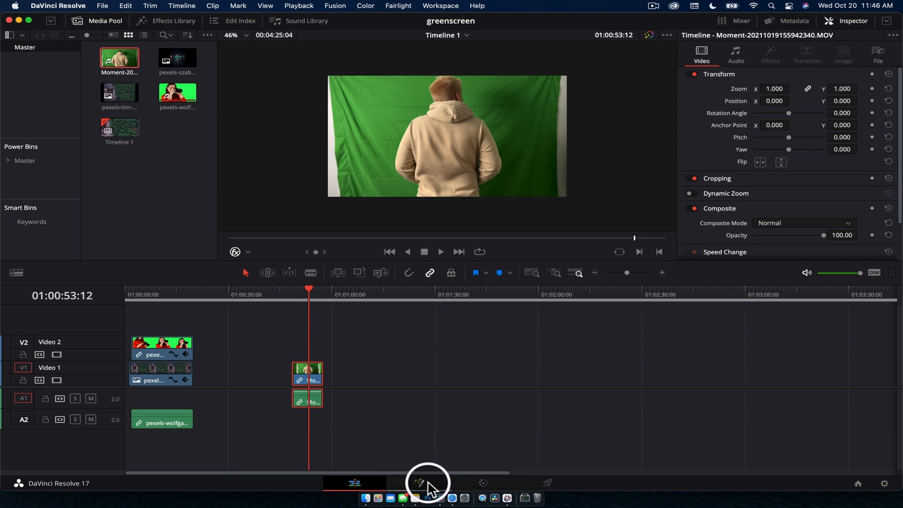
left_click(418, 482)
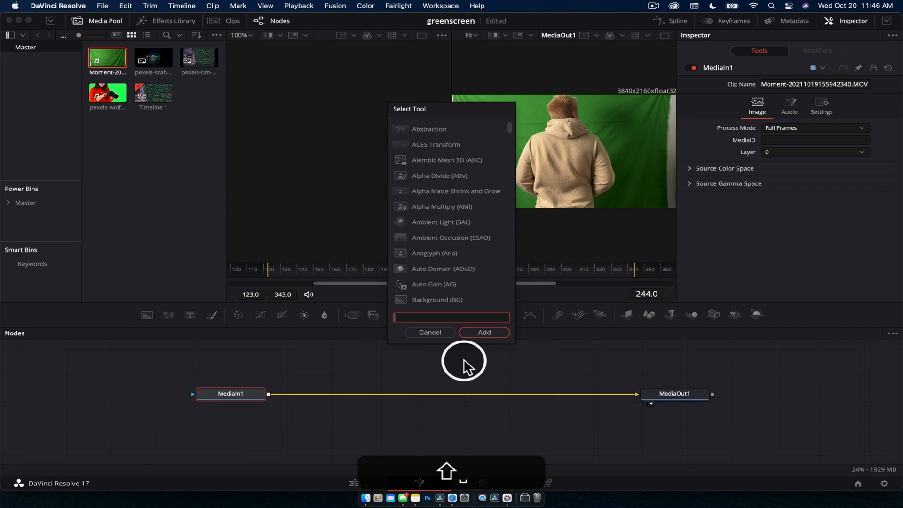
type("delta")
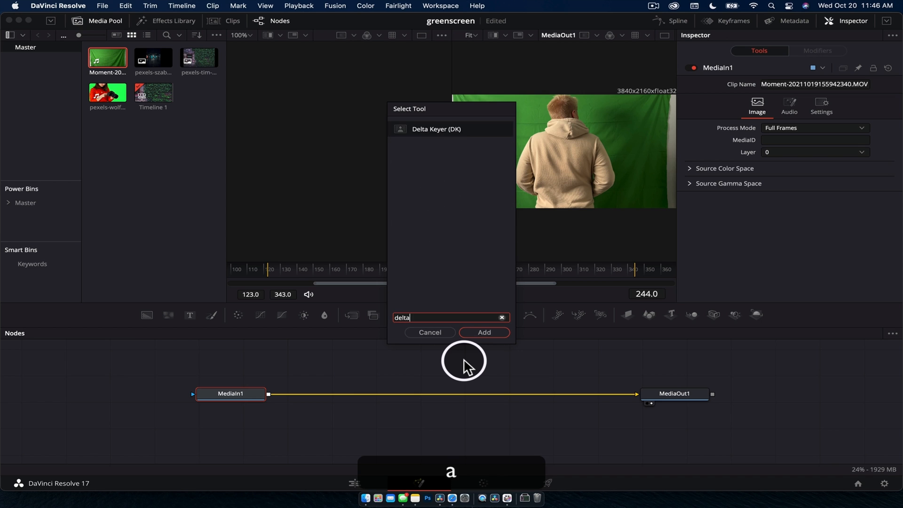
left_click(484, 332)
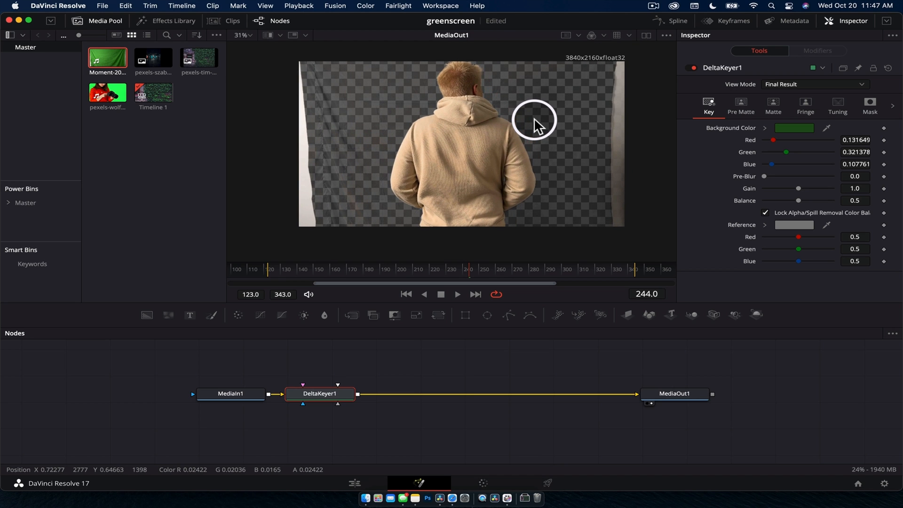
mouse_move(340, 110)
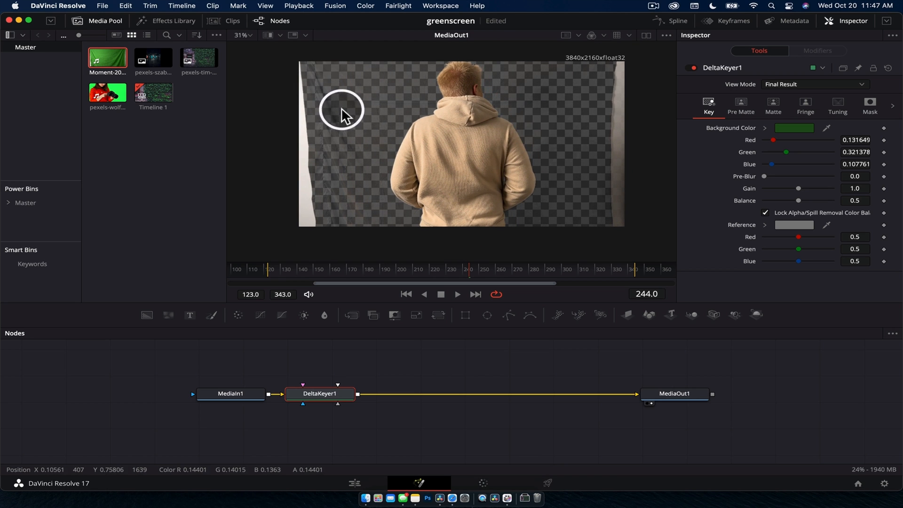
mouse_move(588, 209)
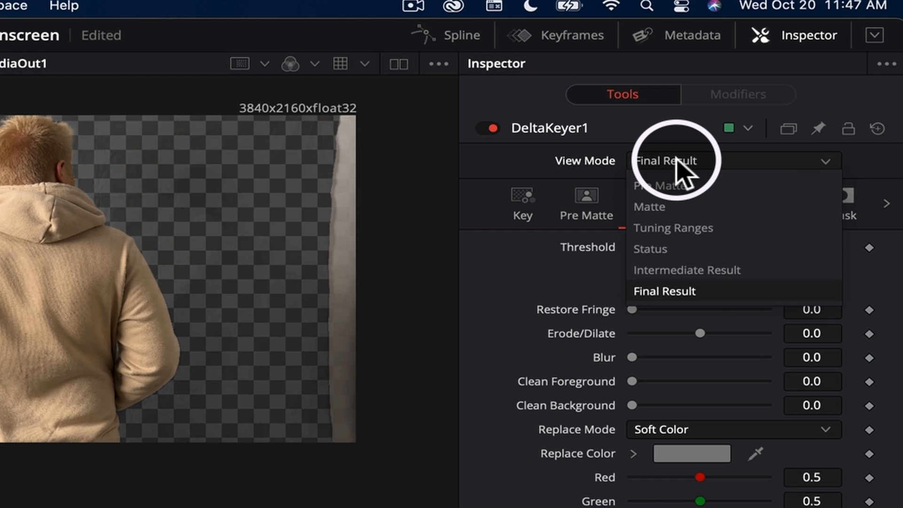
mouse_move(679, 219)
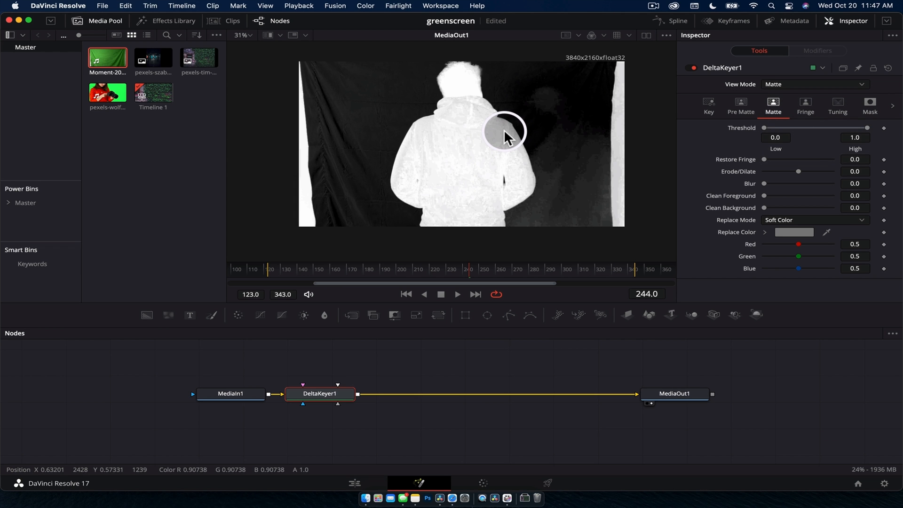
mouse_move(395, 115)
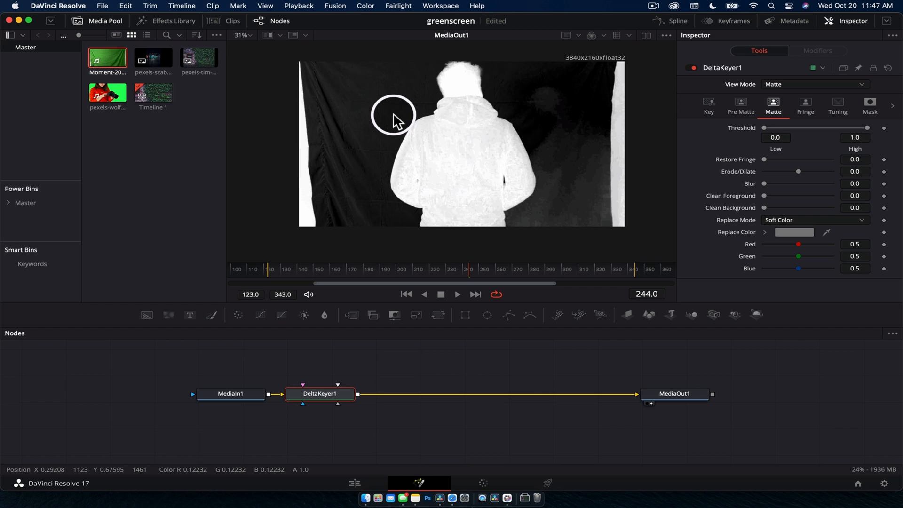
mouse_move(540, 183)
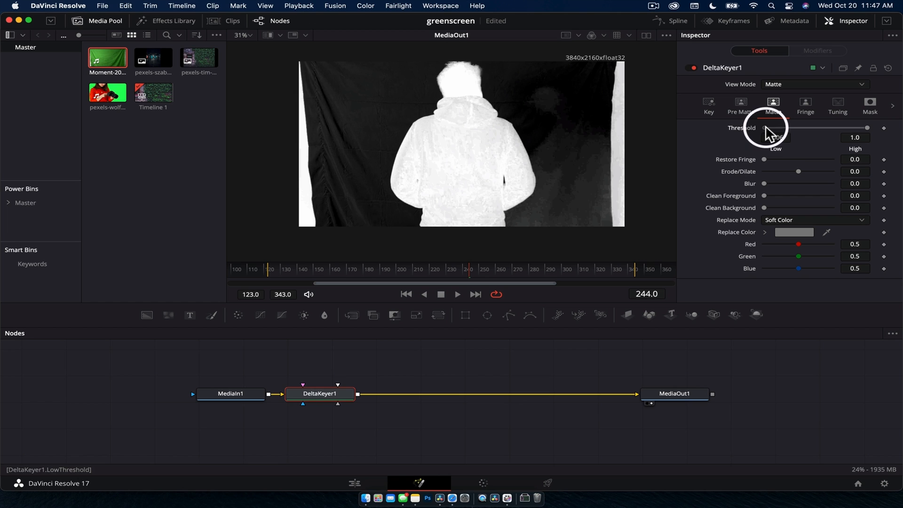
Step: Set the matte threshold to 0.328 low and 0.628 high, then view the Final Result
left_click_drag(766, 128, 786, 127)
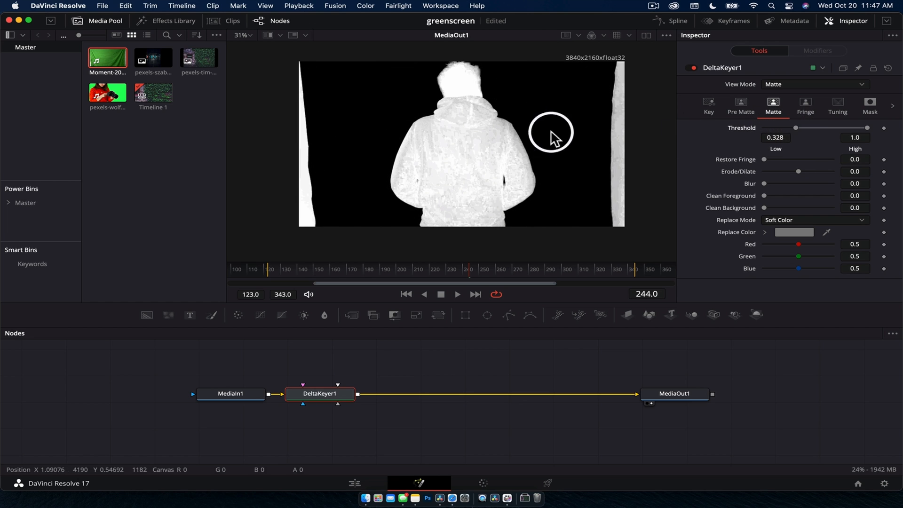
left_click_drag(866, 128, 861, 128)
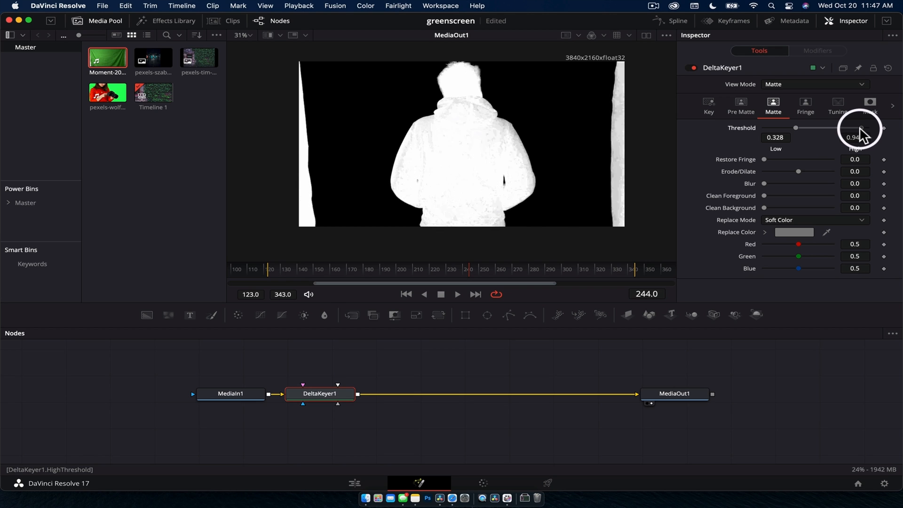
left_click_drag(860, 127, 830, 127)
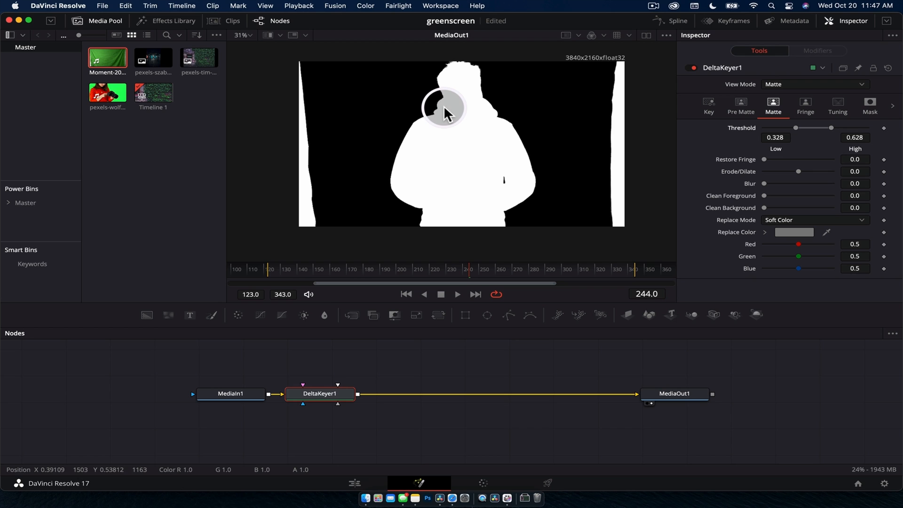
mouse_move(582, 92)
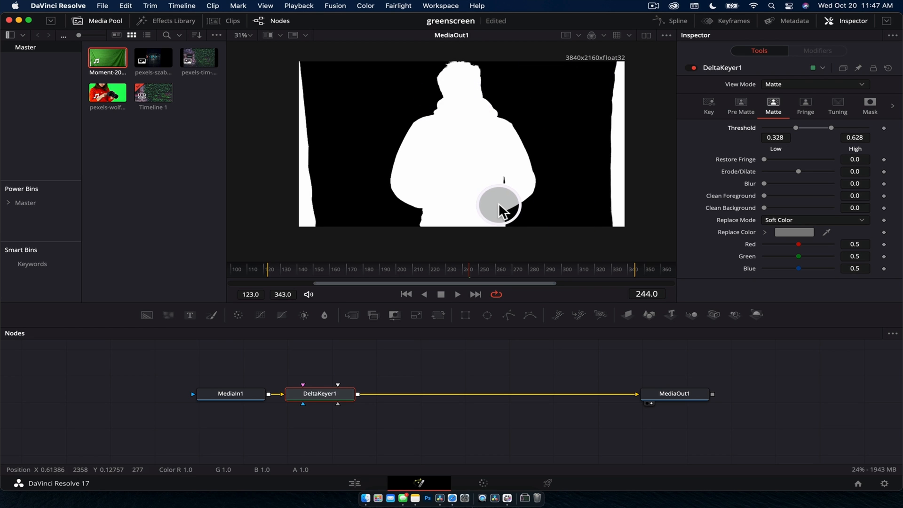
left_click(813, 84)
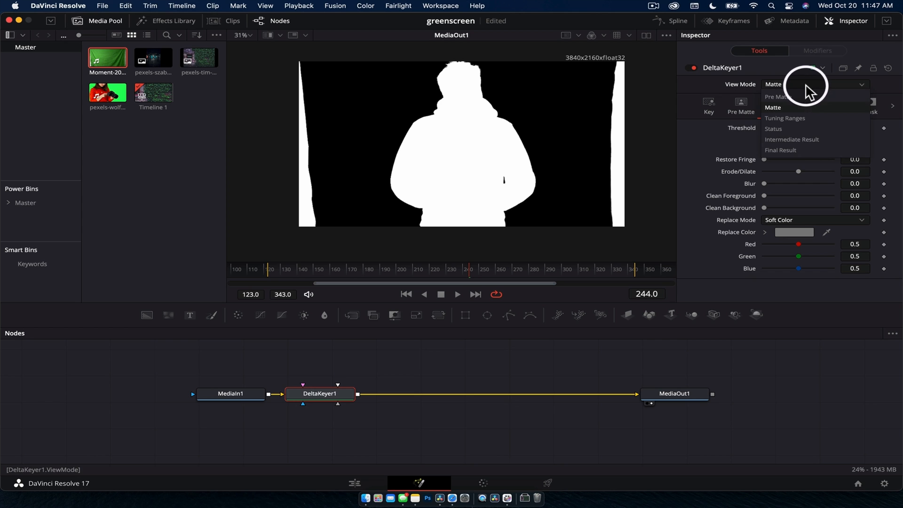
left_click(779, 150)
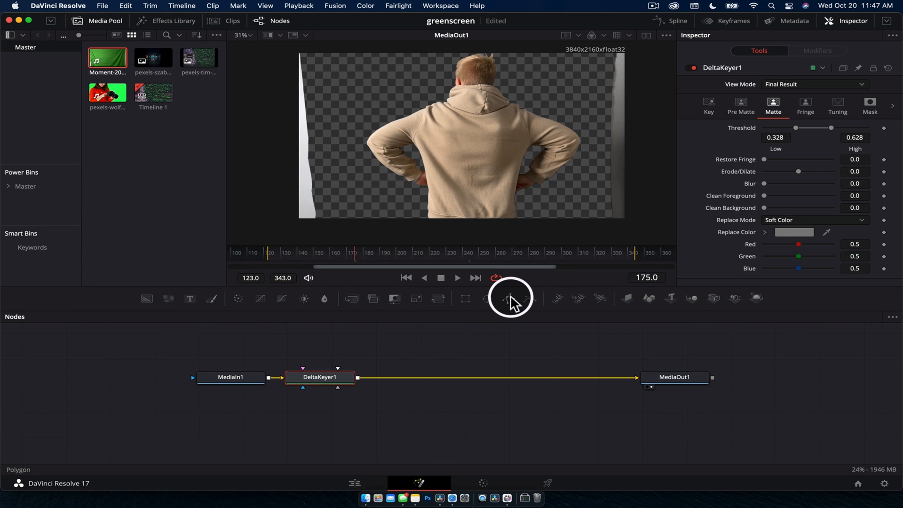
Step: Outline the right curtain strip with a Polygon mask feeding the keyer's garbage matte
left_click(508, 298)
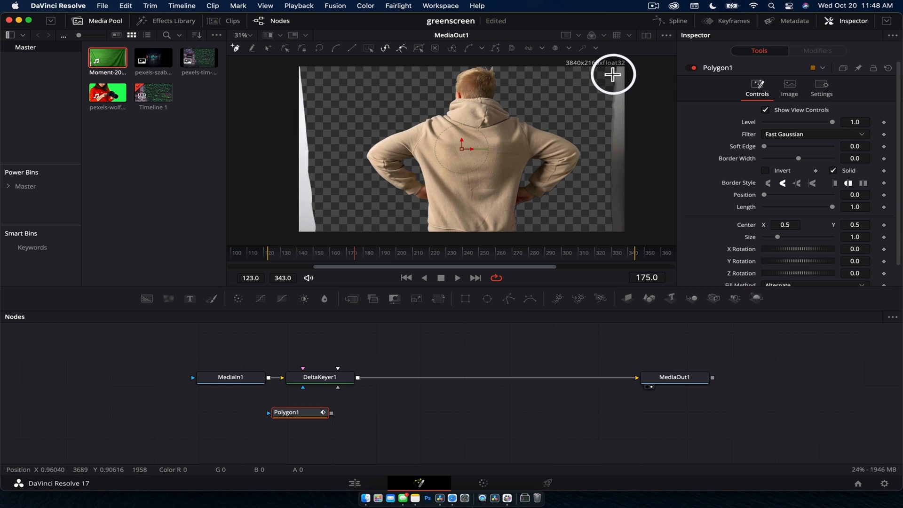
left_click_drag(612, 74, 605, 237)
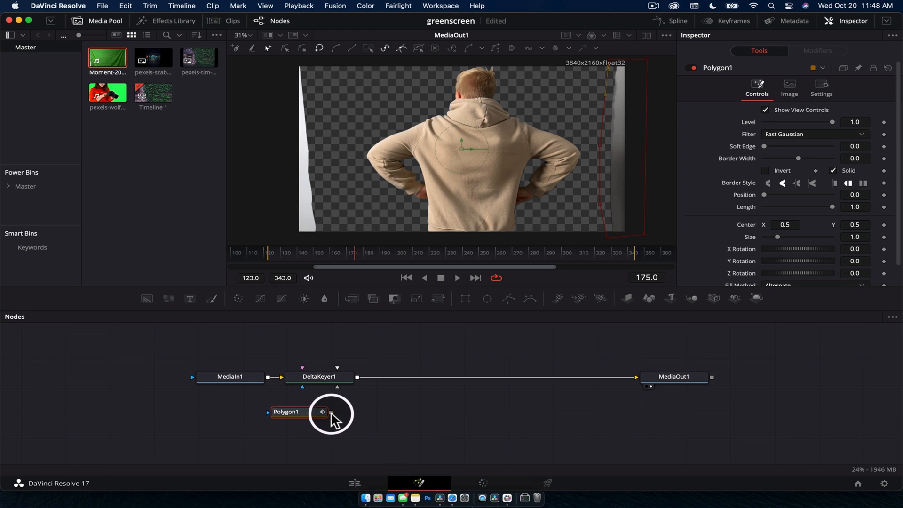
left_click_drag(323, 411, 337, 377)
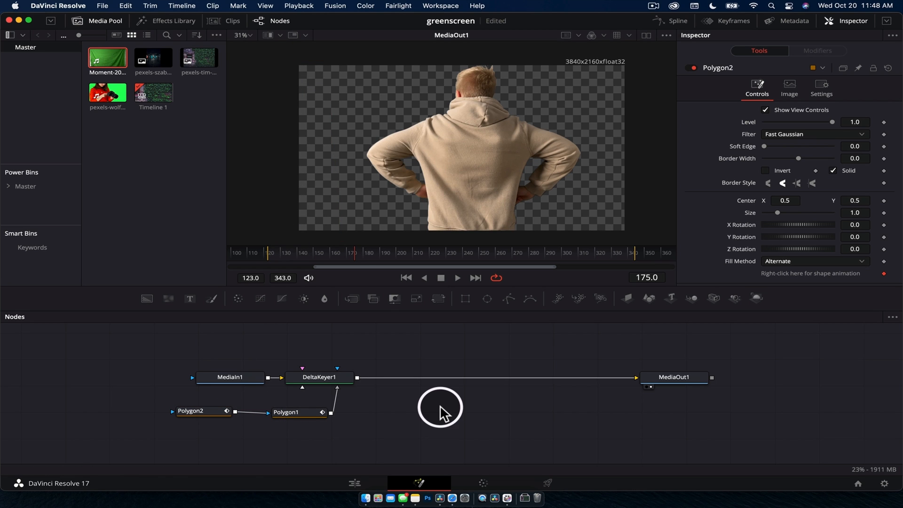
mouse_move(198, 113)
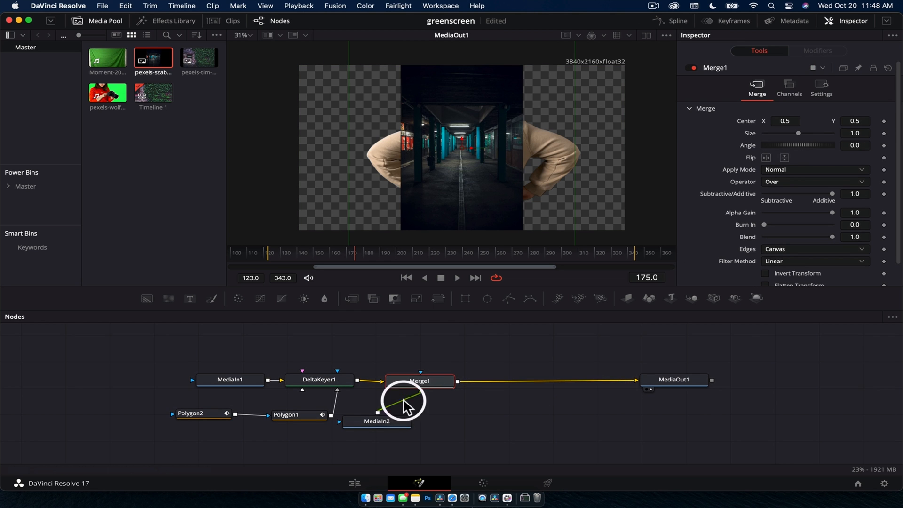
Step: Merge the subway clip as background and add Resize and Transform nodes scaled to 3.6
left_click_drag(377, 421, 409, 432)
type("tran")
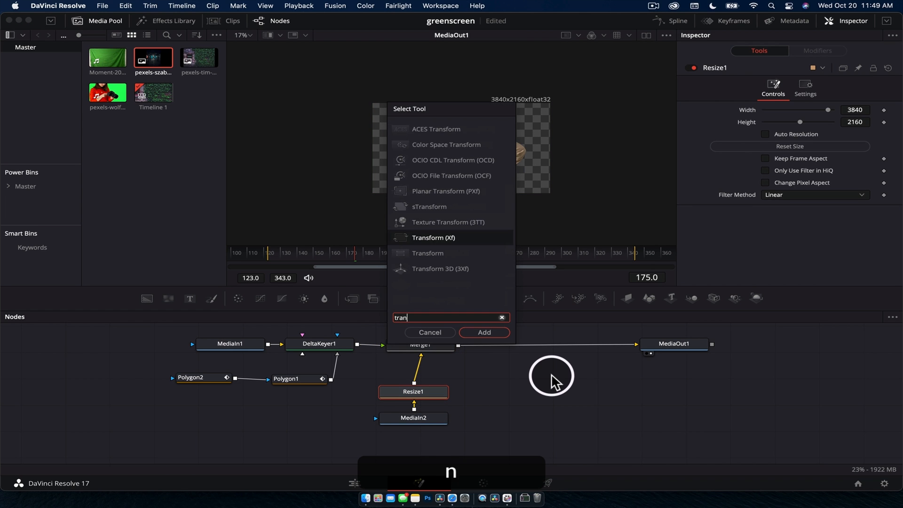
left_click(484, 332)
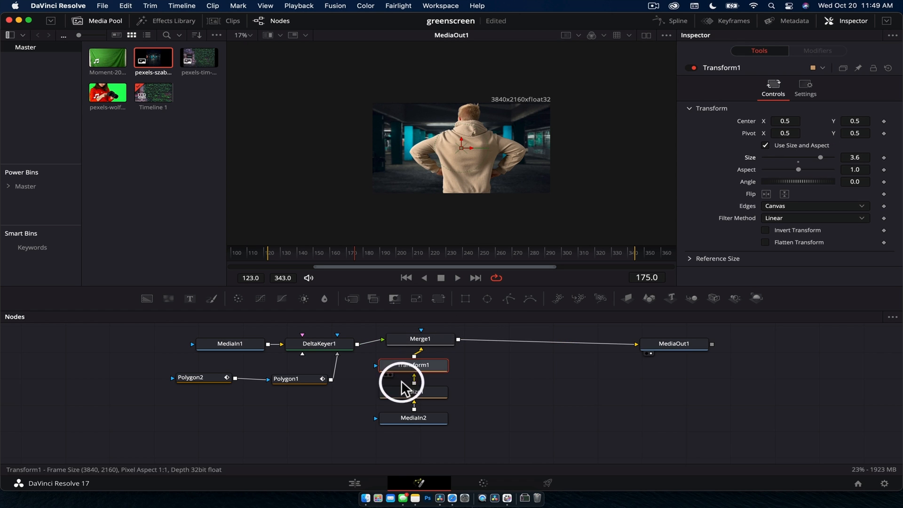
left_click(420, 343)
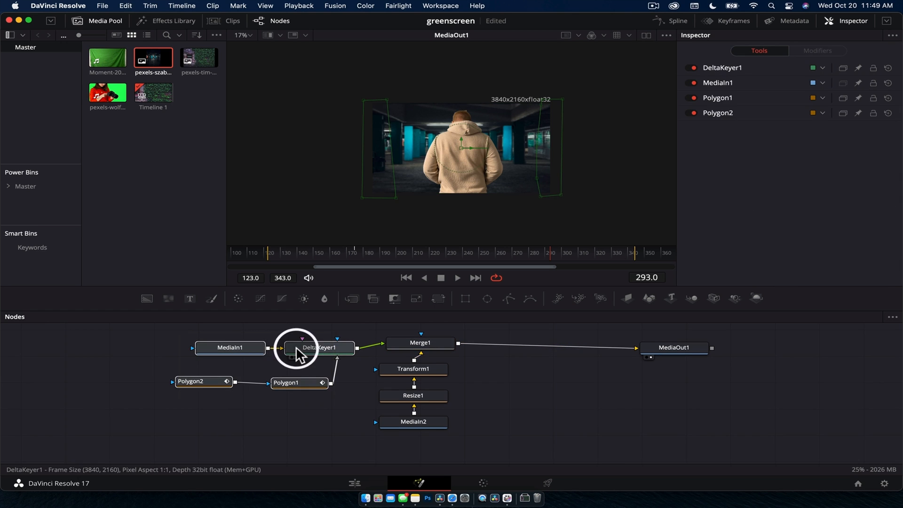
left_click(316, 346)
type("colo")
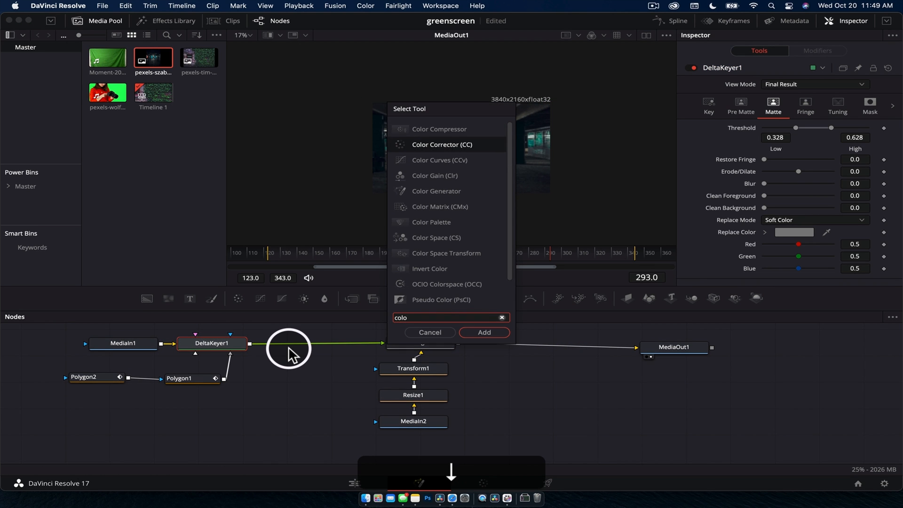
Step: Add a Color Corrector after DeltaKeyer1 with a slight tint, then return to the Edit page
left_click(483, 333)
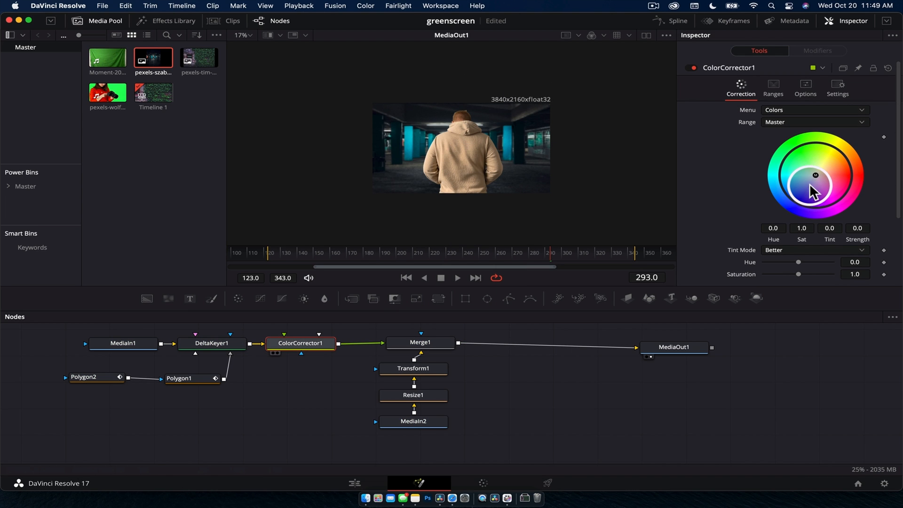
left_click_drag(815, 189, 811, 194)
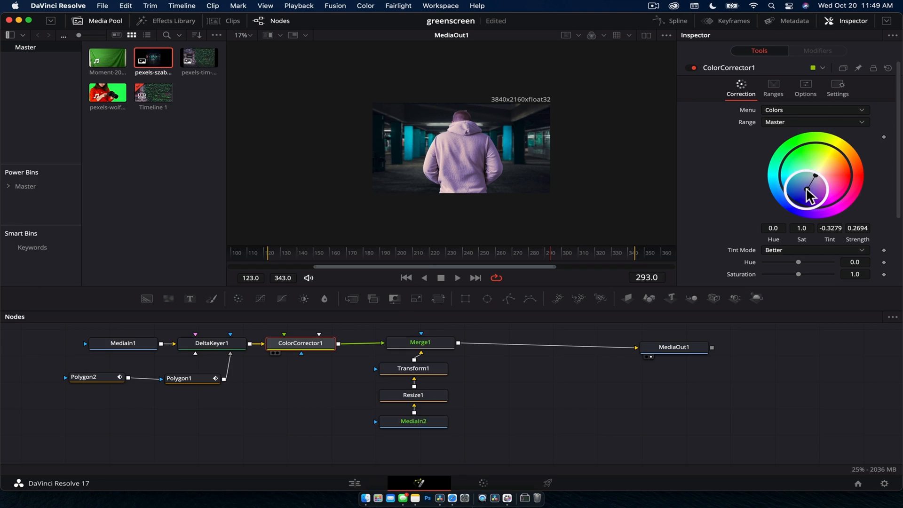
left_click(353, 487)
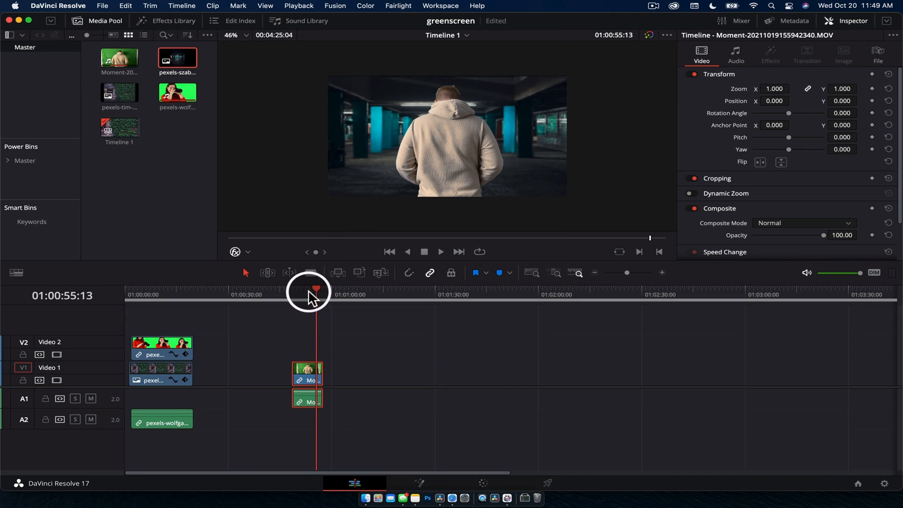